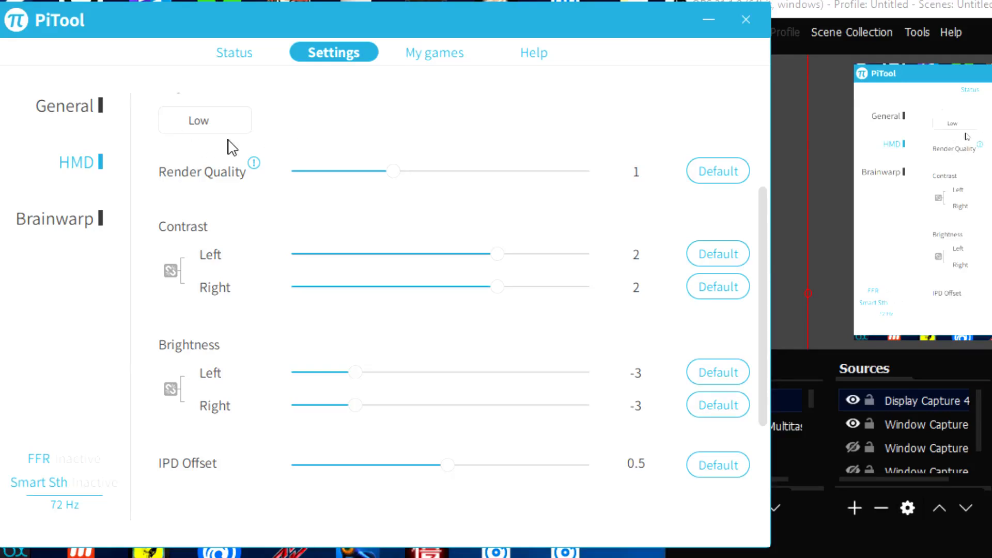
{"action": "mouse_move", "coordinate": [213, 190]}
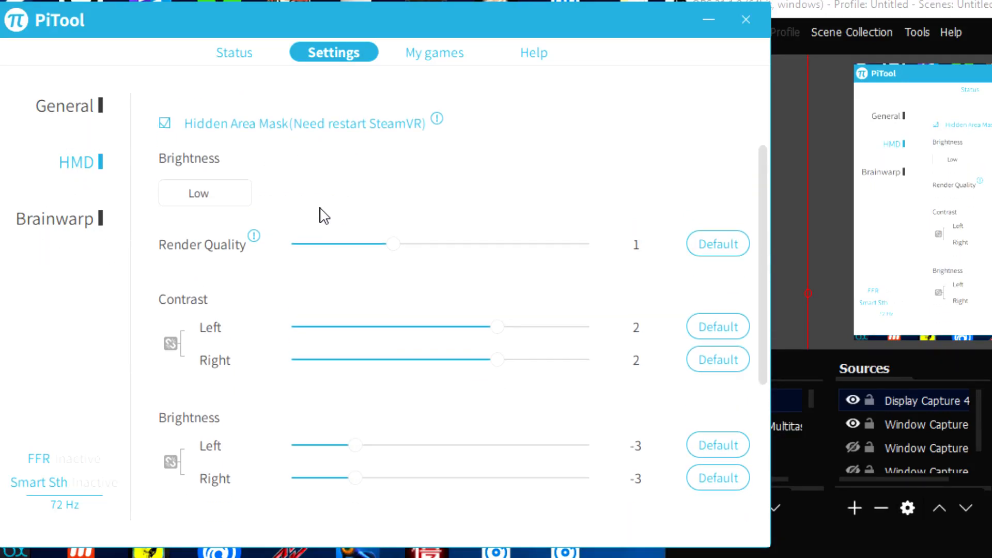
{"action": "mouse_move", "coordinate": [254, 236]}
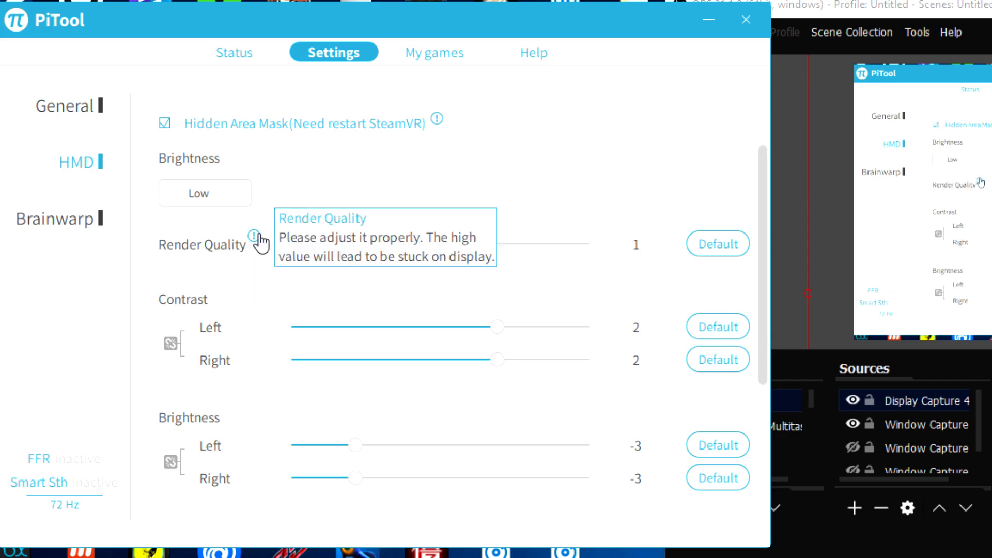
{"action": "scroll", "scroll_direction": "down", "scroll_amount": 3}
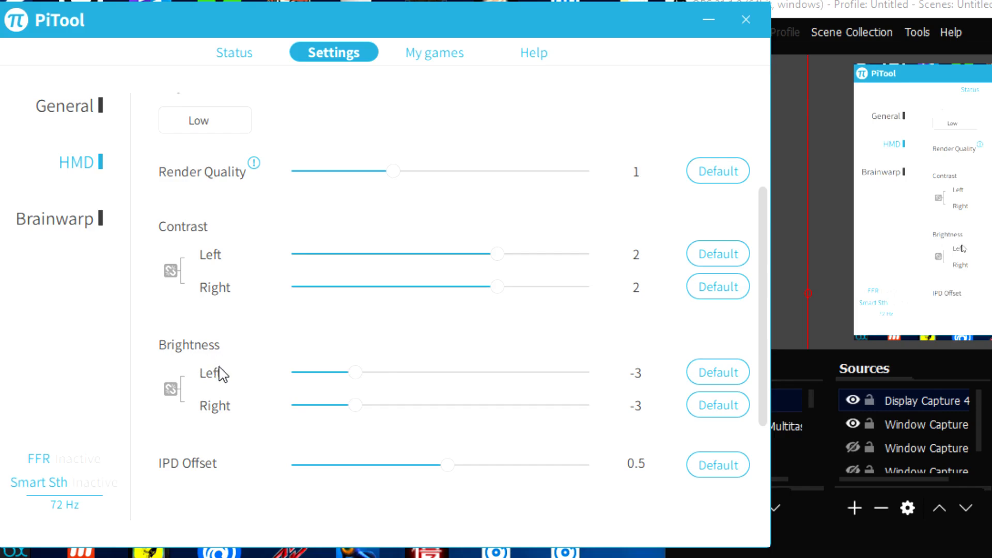
{"action": "scroll", "scroll_direction": "down", "scroll_amount": 3}
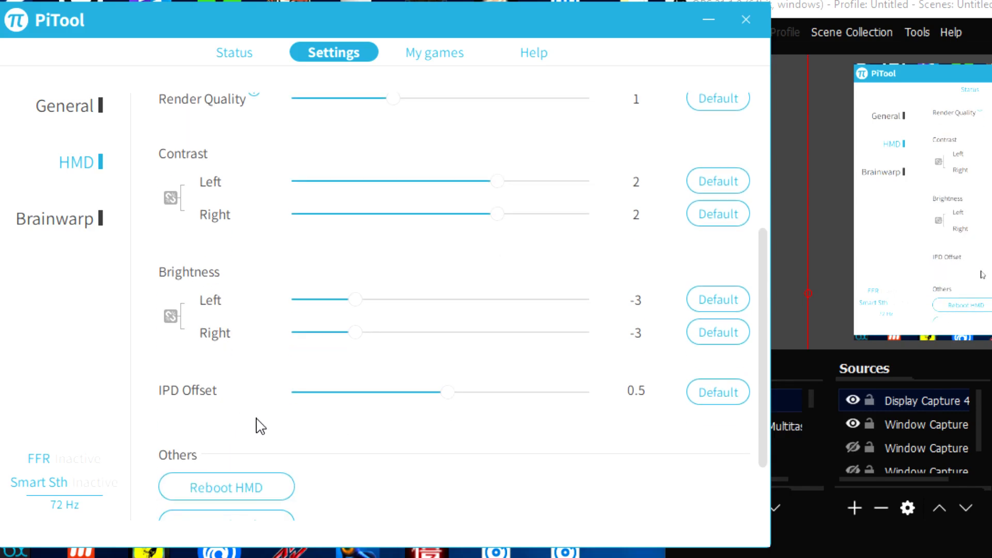
{"action": "scroll", "scroll_direction": "down", "scroll_amount": 3}
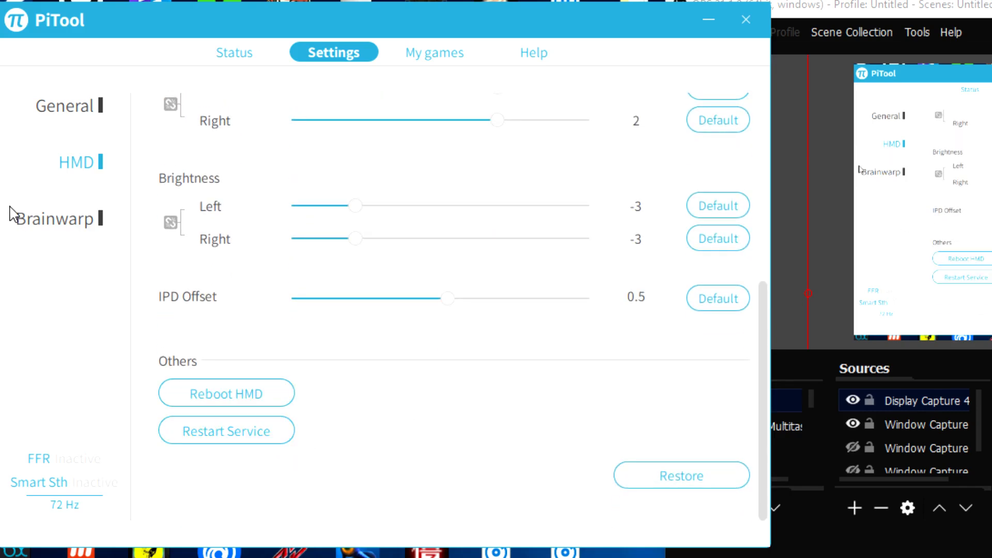